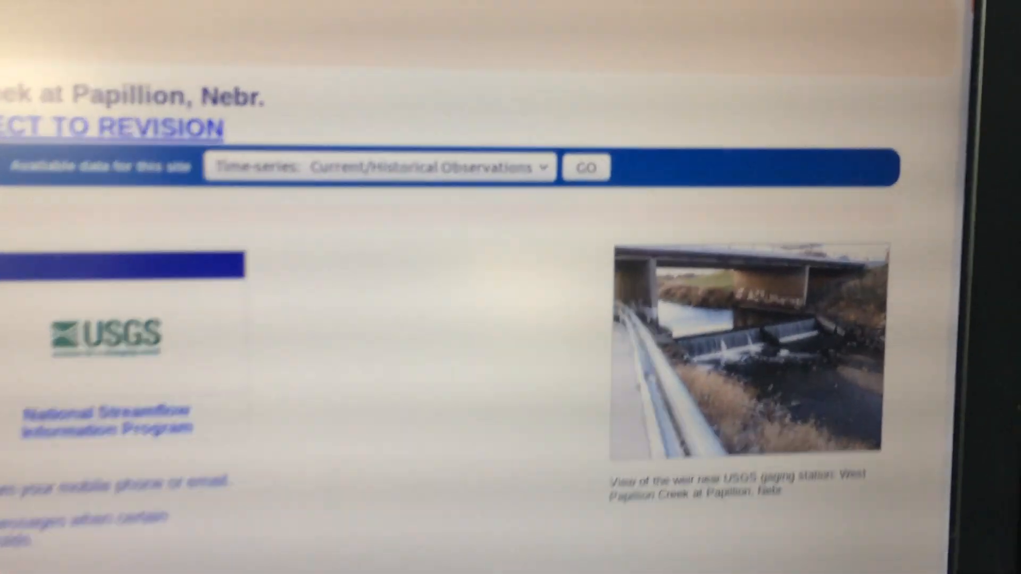
Scroll the USGS page down to the West Papillion Creek gage height, discharge and precipitation table.
scroll("down", 3)
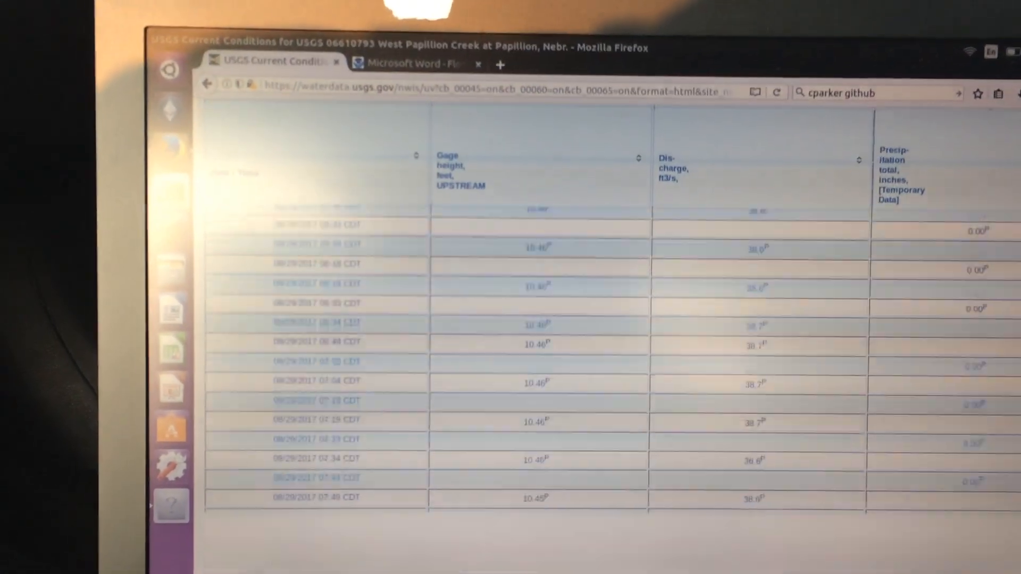
scroll("down", 3)
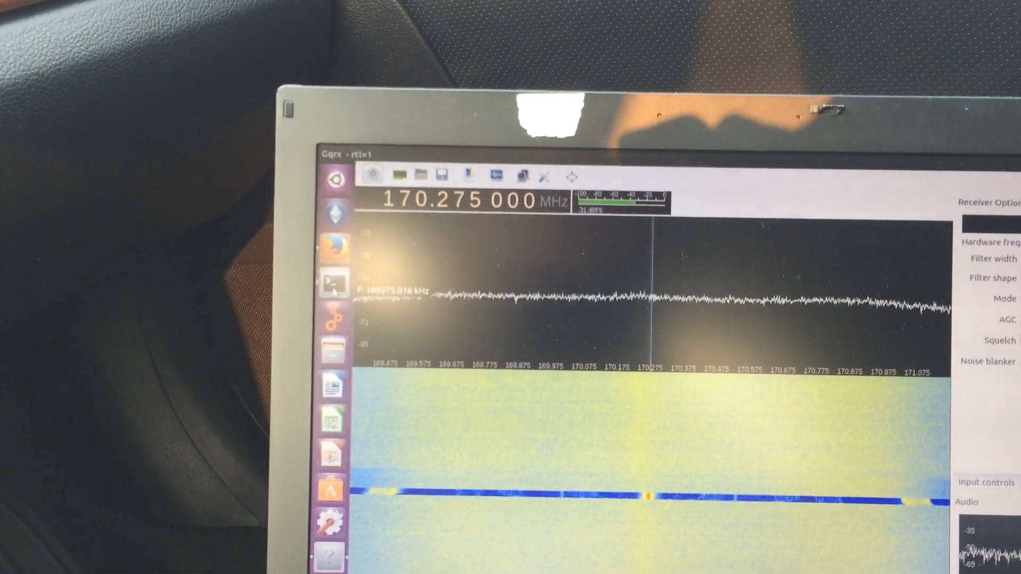
Bring the terminal printing minimodem's decoded binary bytes forward beside the 170.275 MHz spectrum.
left_click(333, 289)
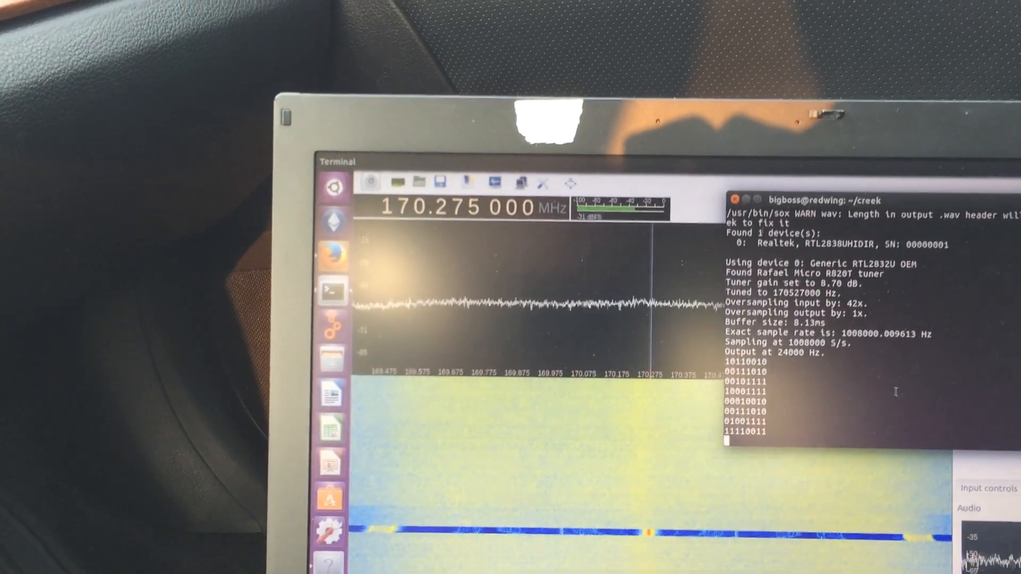